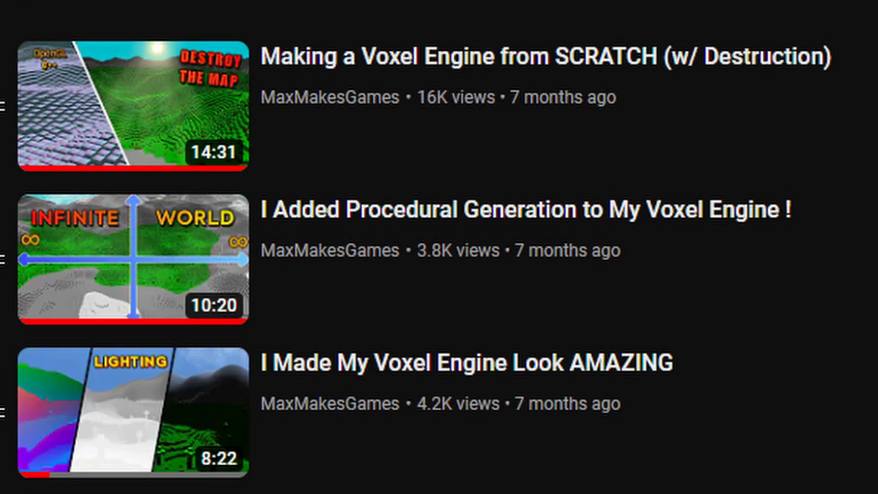
Move under the glass pane and look up through it at the castle and purple spheres.
click(132, 105)
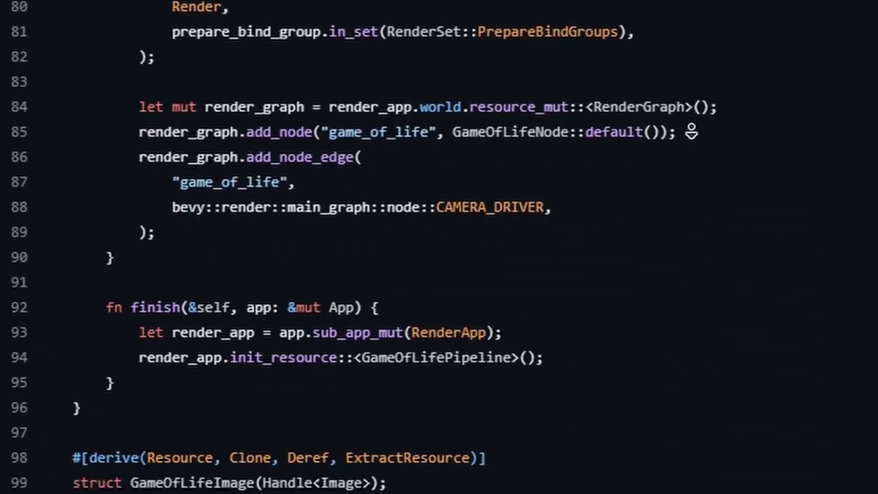
scroll(down, 3)
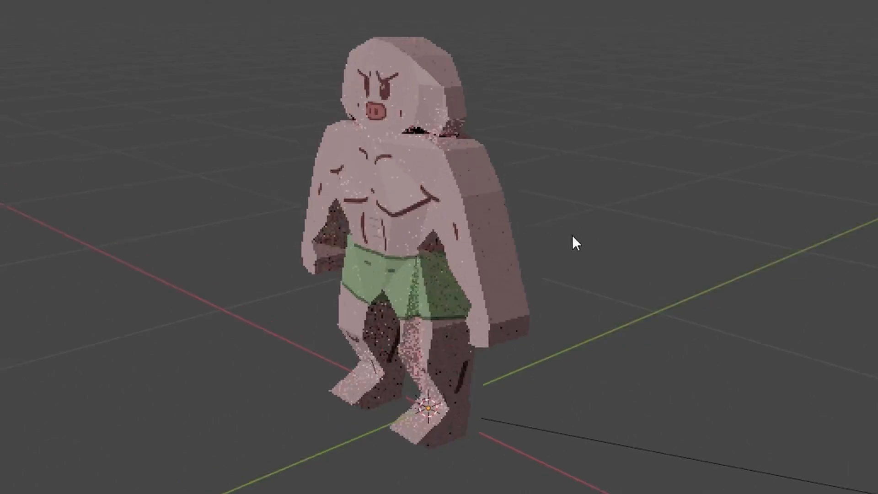
drag(576, 242, 670, 284)
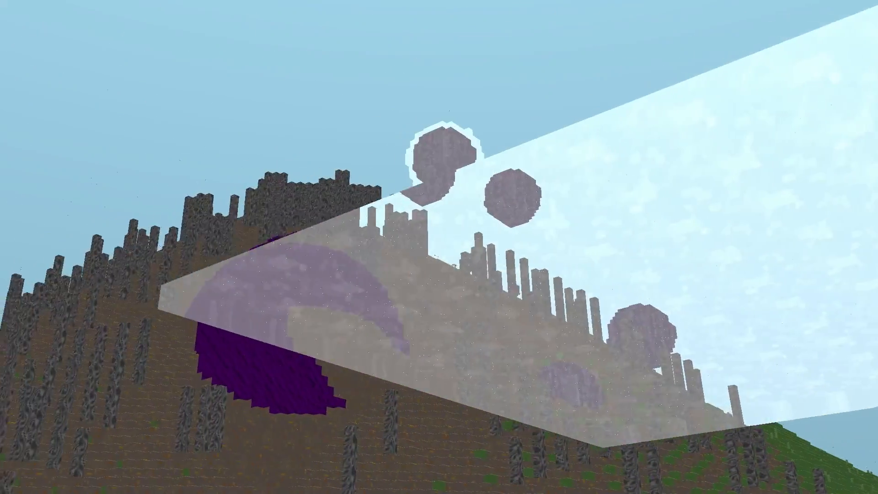
mouse_move(439, 247)
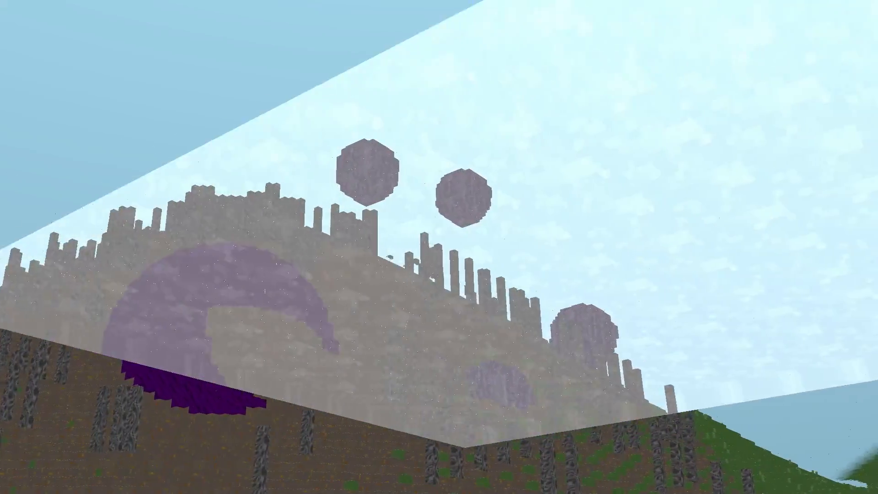